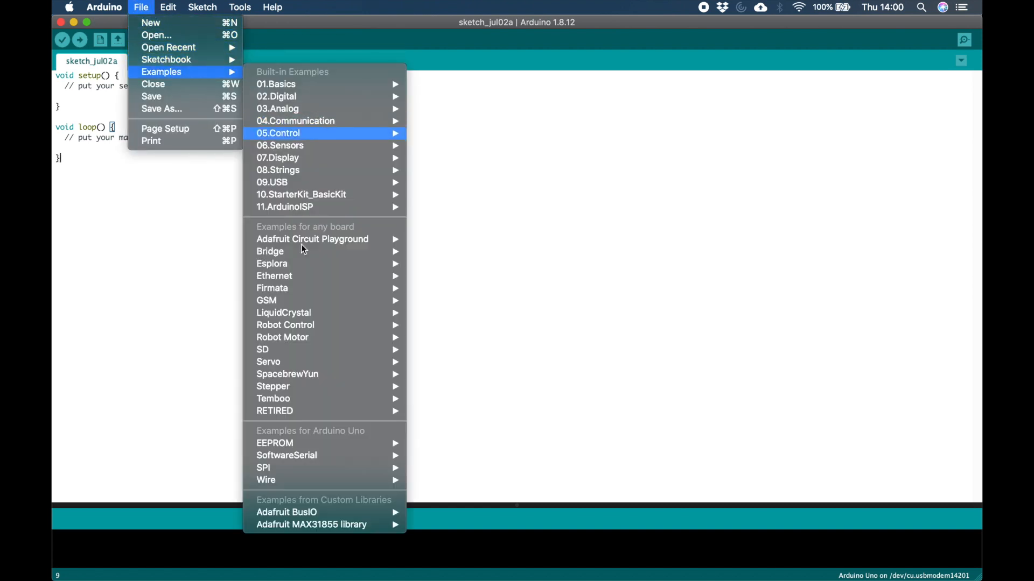
{"action": "mouse_move", "coordinate": [284, 312]}
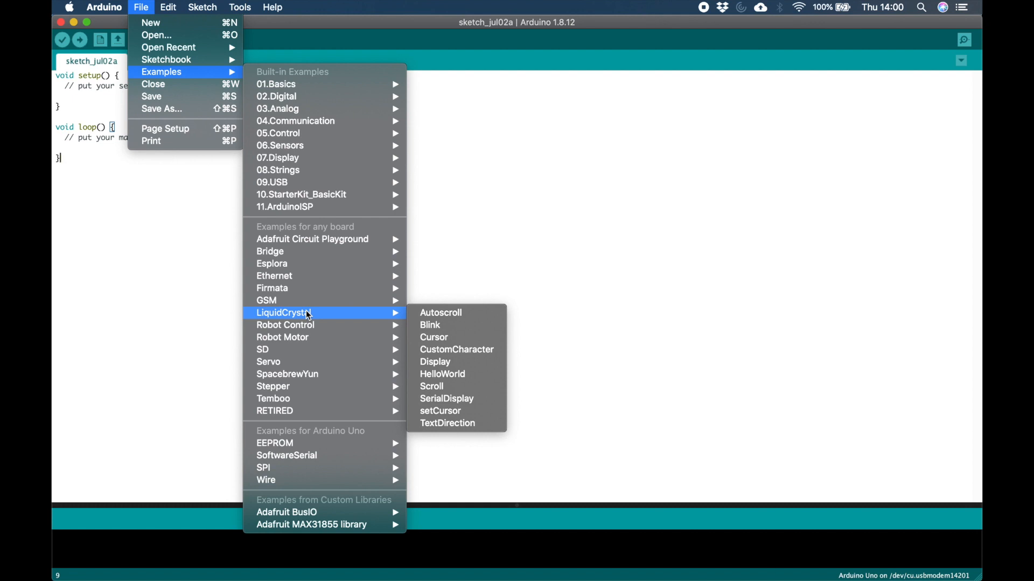
{"action": "mouse_move", "coordinate": [378, 317]}
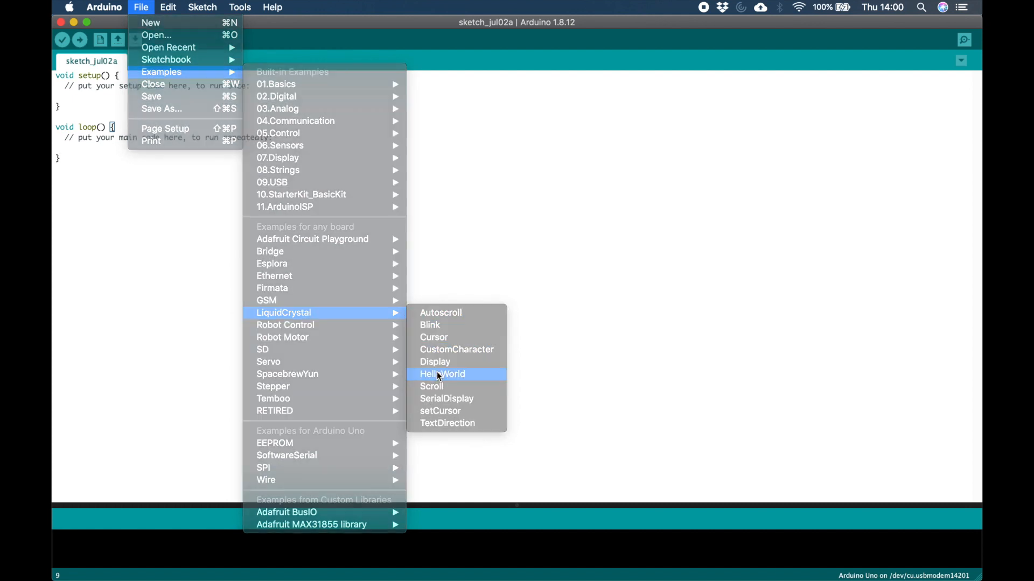
Step: Open the LiquidCrystal HelloWorld example sketch from the Examples menu
{"action": "left_click", "coordinate": [442, 373]}
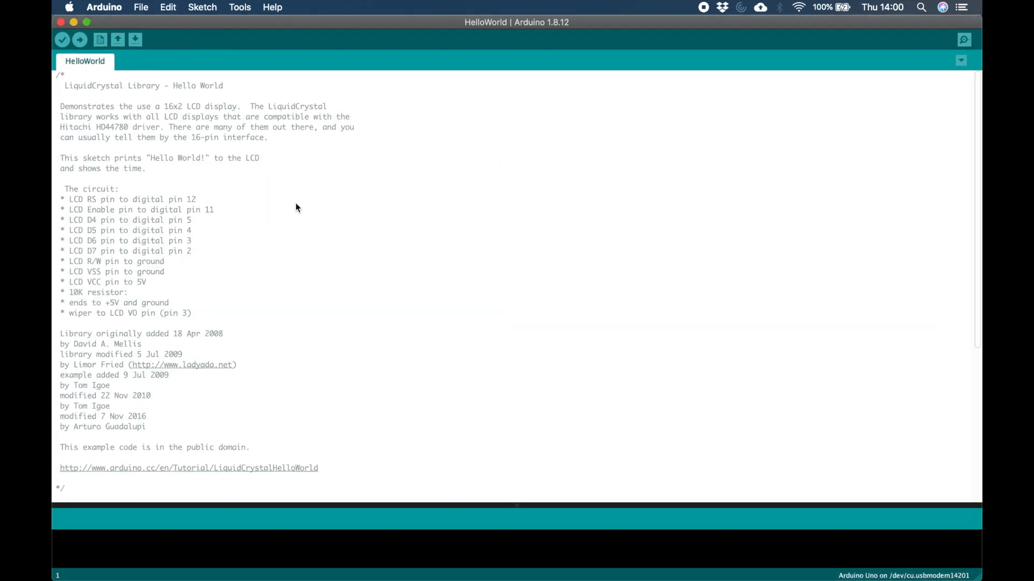
Step: Scroll down to HelloWorld's code: the LiquidCrystal include, setup and loop
{"action": "scroll", "scroll_direction": "down", "scroll_amount": 3}
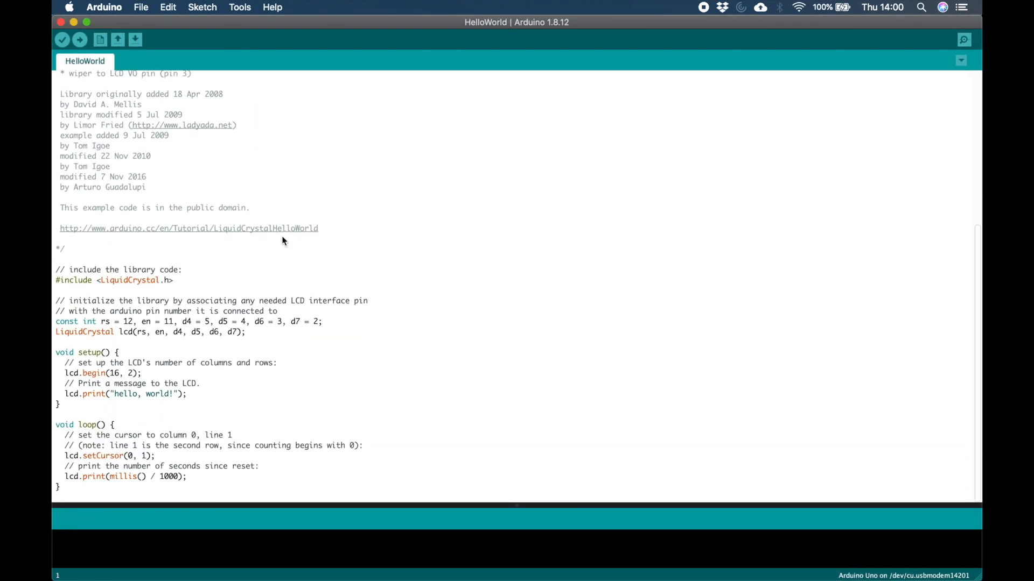
{"action": "mouse_move", "coordinate": [332, 323]}
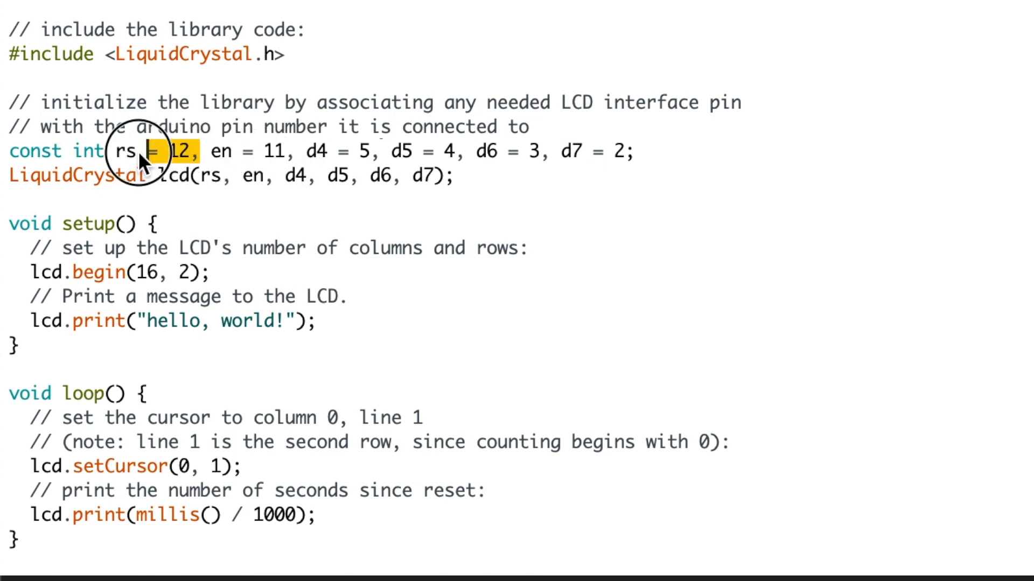
{"action": "mouse_move", "coordinate": [254, 267]}
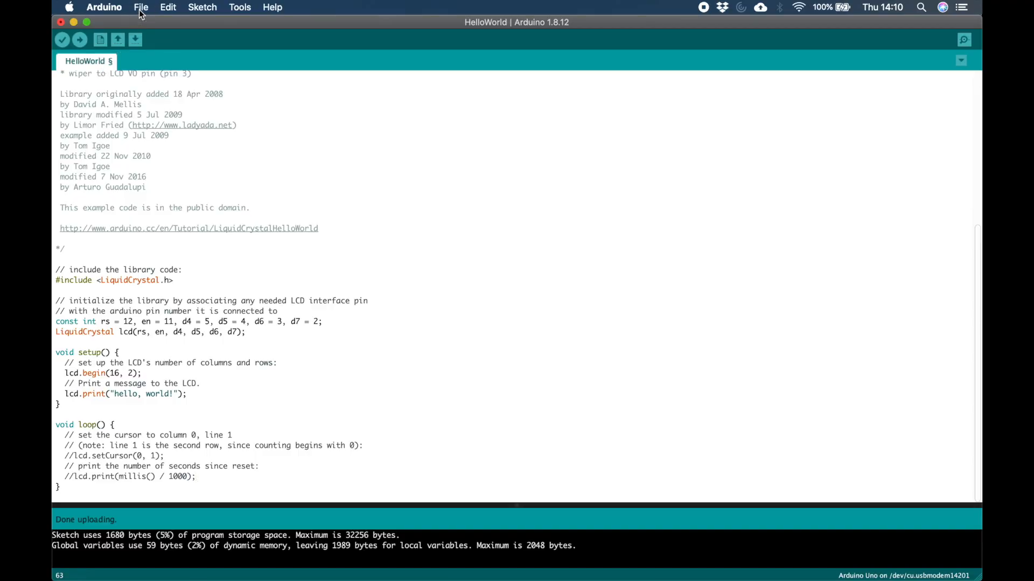
Step: Start browsing File > Examples for the LiquidCrystal Scroll sketch
{"action": "left_click", "coordinate": [141, 7]}
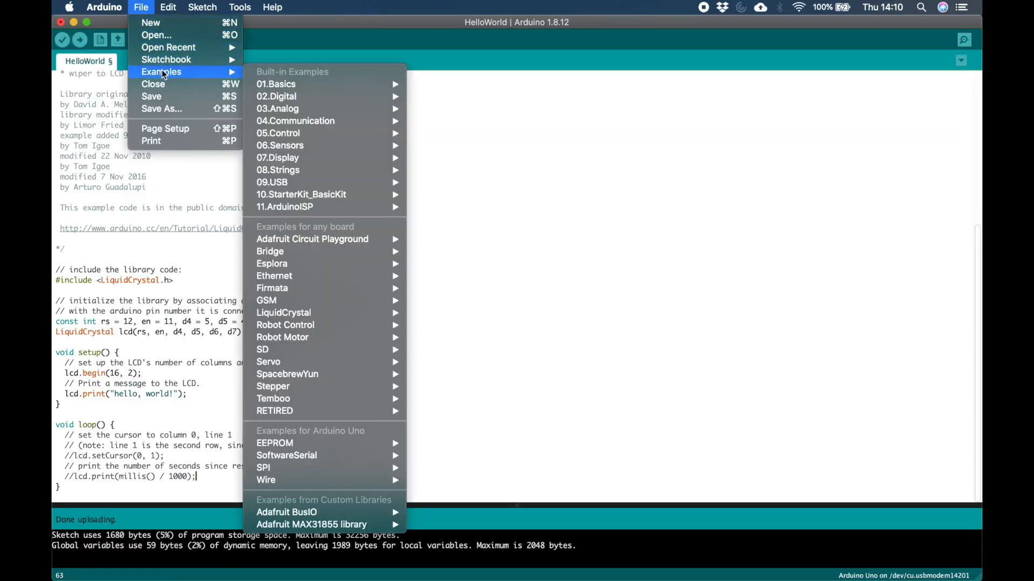
{"action": "mouse_move", "coordinate": [283, 312]}
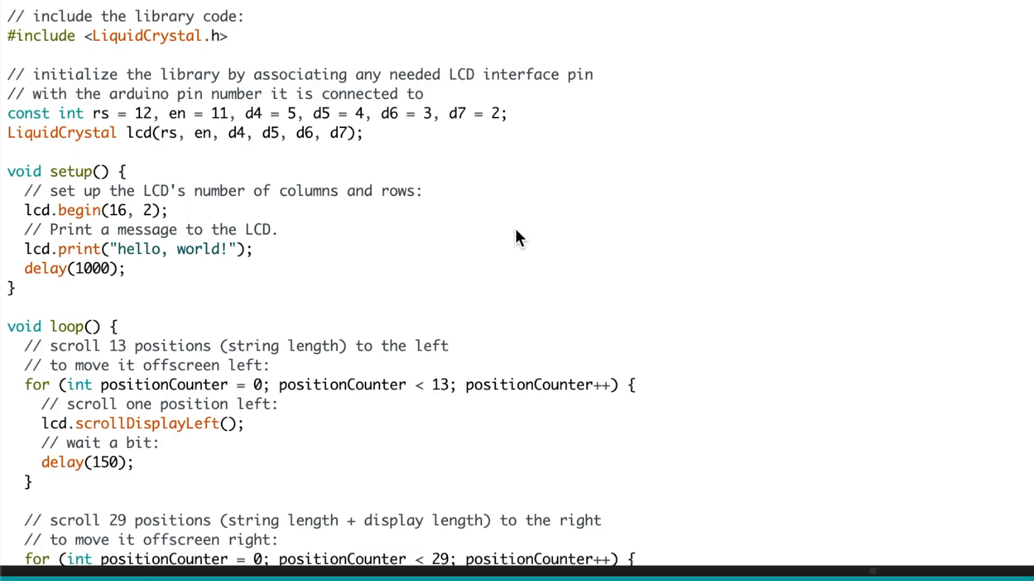
{"action": "mouse_move", "coordinate": [284, 237]}
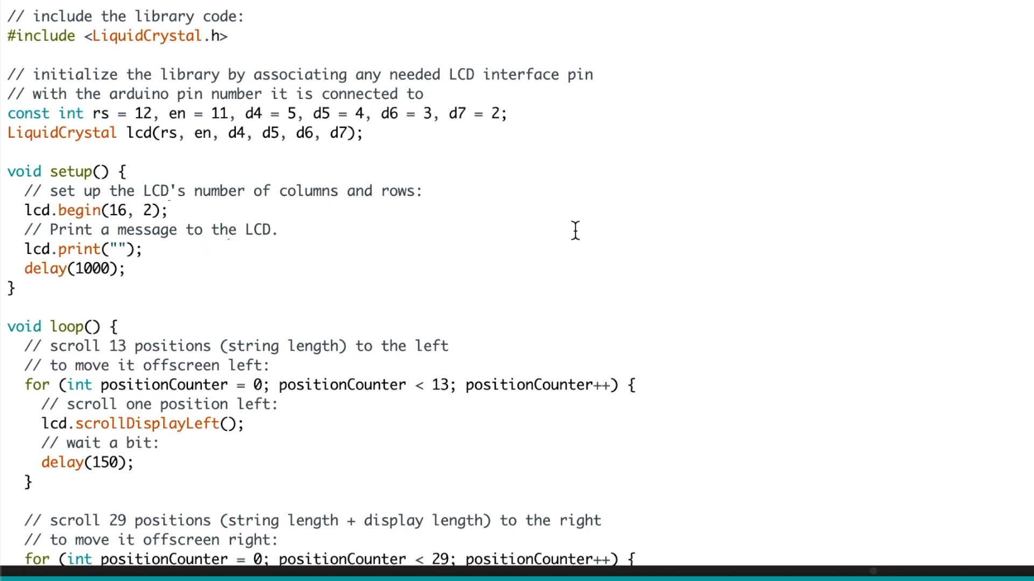
Step: Change the printed text in setup() to 'Mish Mash Labs'
{"action": "type", "text": "Mish Mas"}
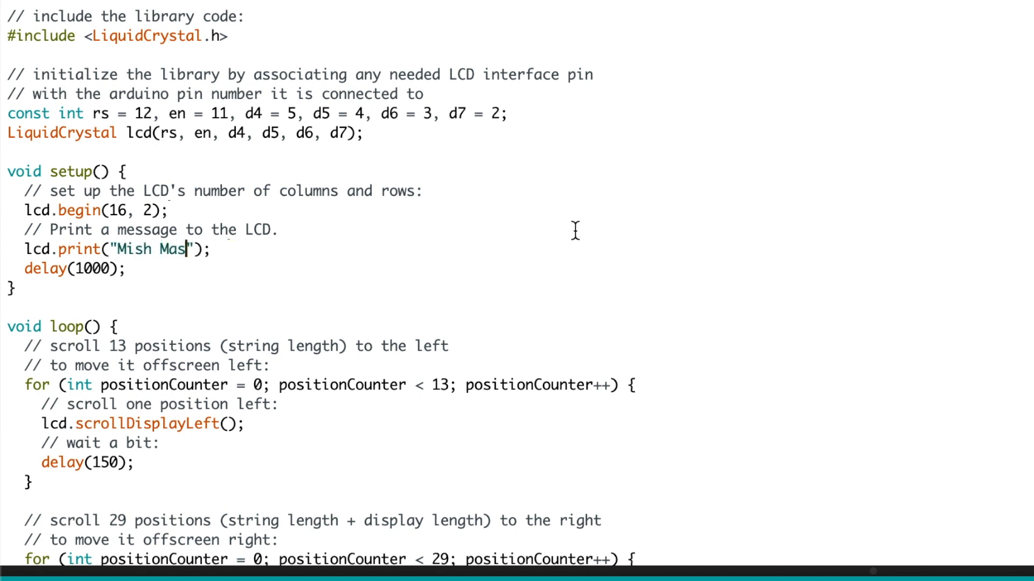
{"action": "type", "text": "h Labs"}
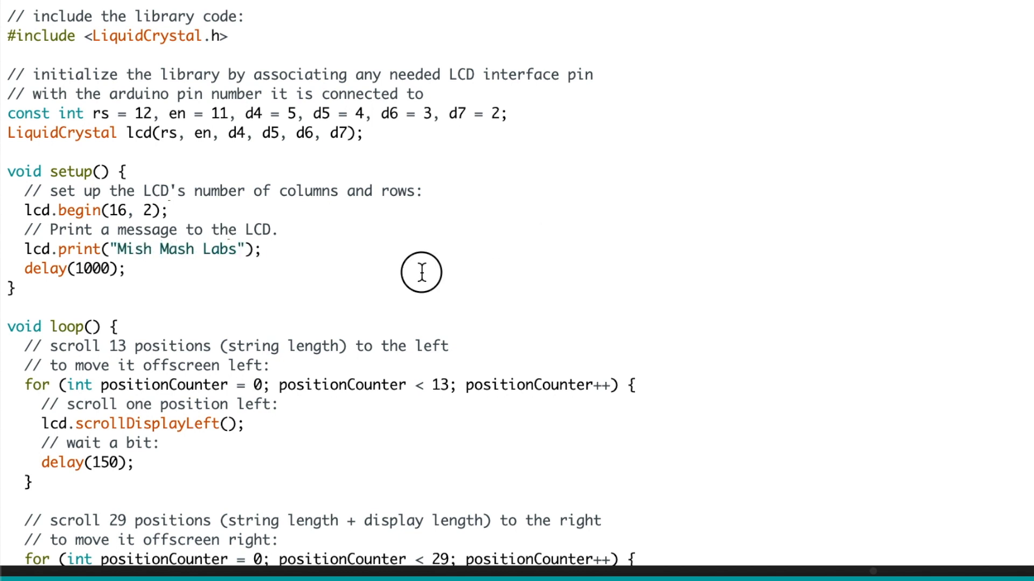
{"action": "scroll", "scroll_direction": "down", "scroll_amount": 3}
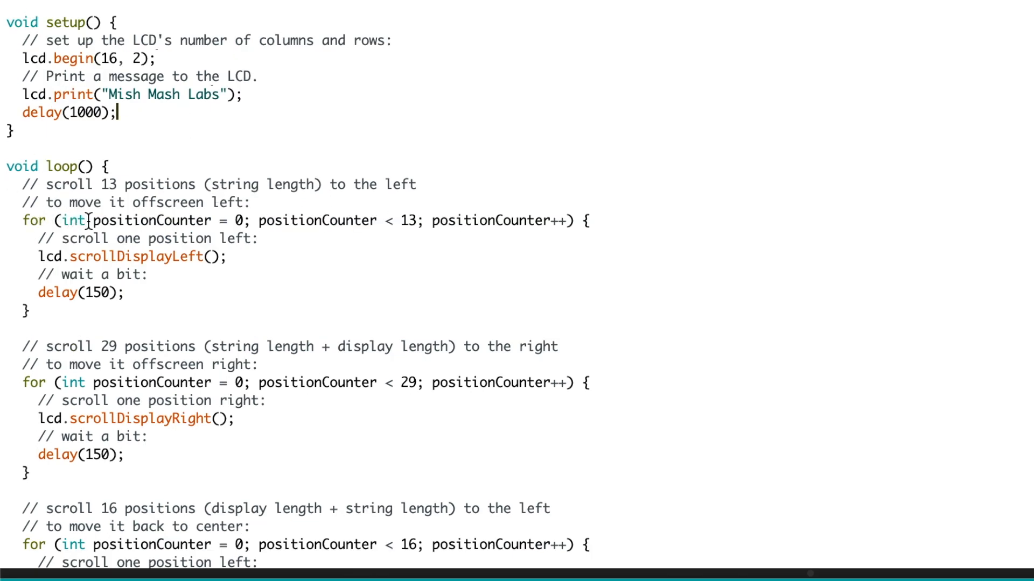
Step: Highlight the positionCounter loop, limit 13, short waits and one-second delay
{"action": "double_click", "coordinate": [150, 220]}
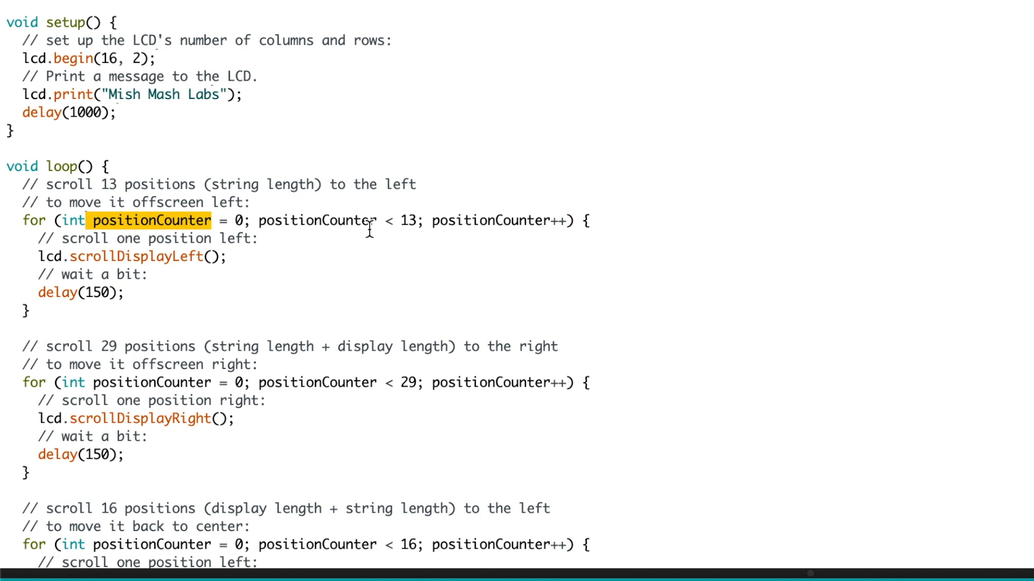
{"action": "double_click", "coordinate": [409, 220]}
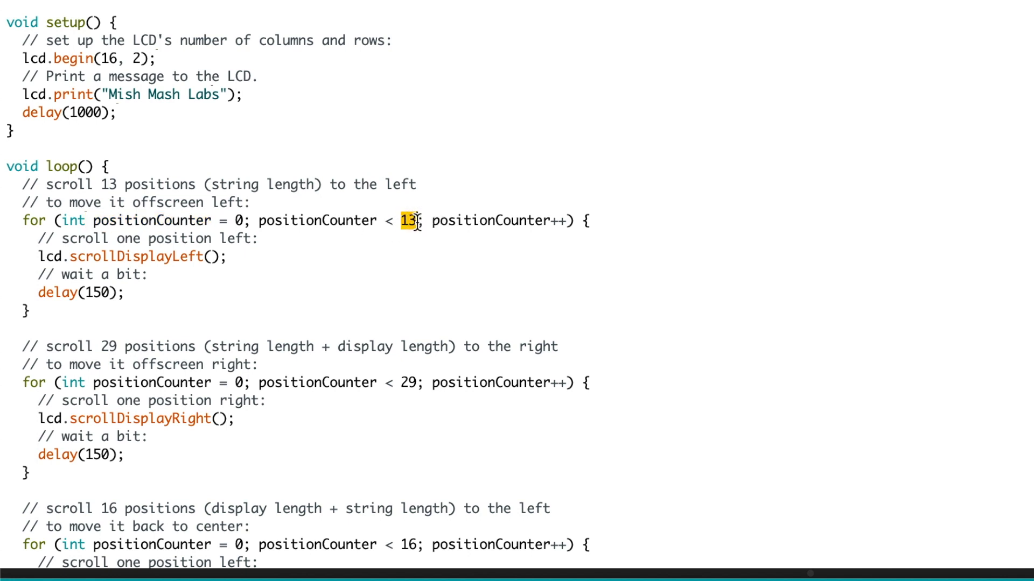
{"action": "mouse_move", "coordinate": [311, 271]}
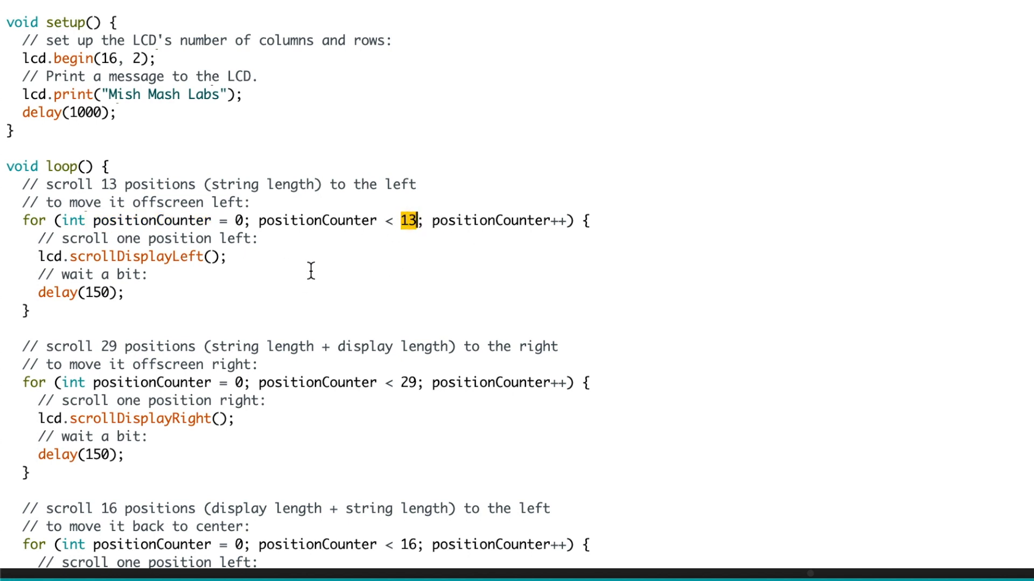
{"action": "double_click", "coordinate": [135, 256]}
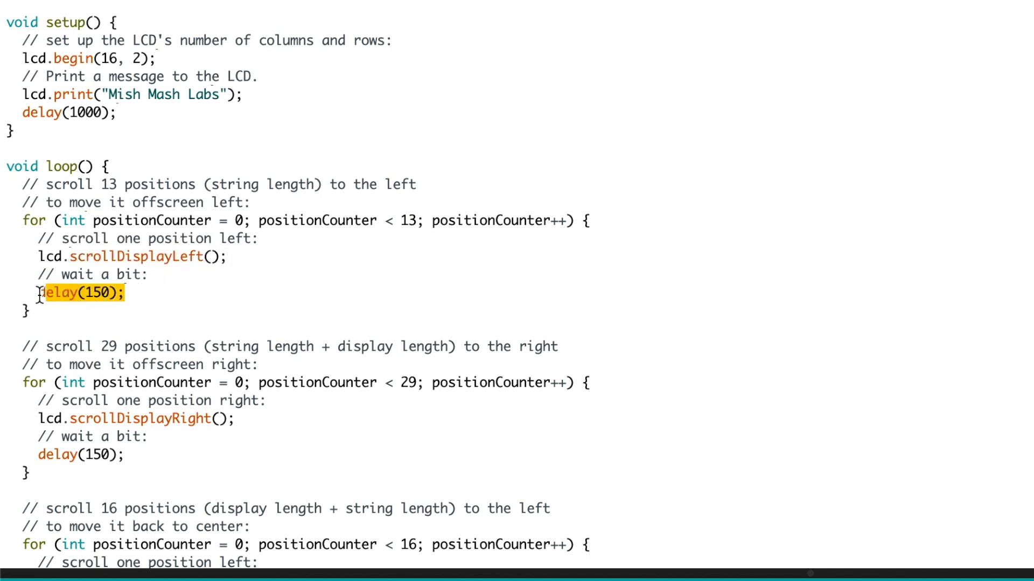
{"action": "scroll", "scroll_direction": "down", "scroll_amount": 3}
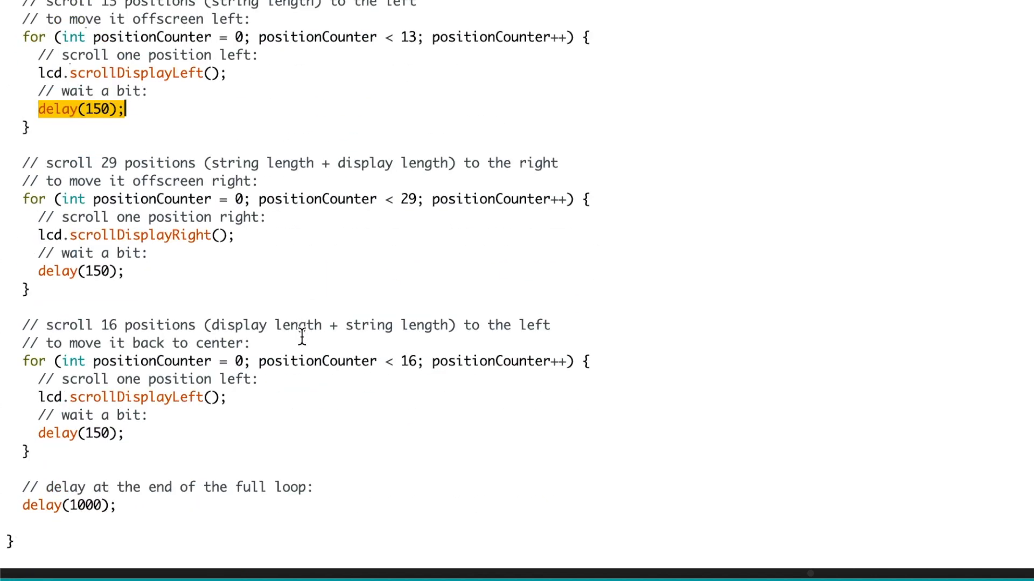
{"action": "mouse_move", "coordinate": [597, 206]}
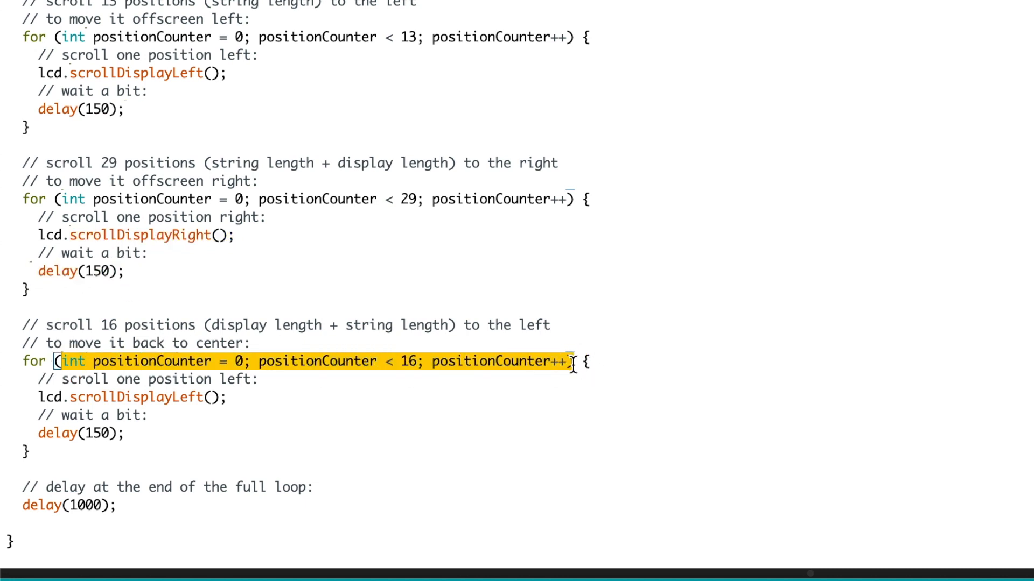
{"action": "left_click", "coordinate": [40, 397]}
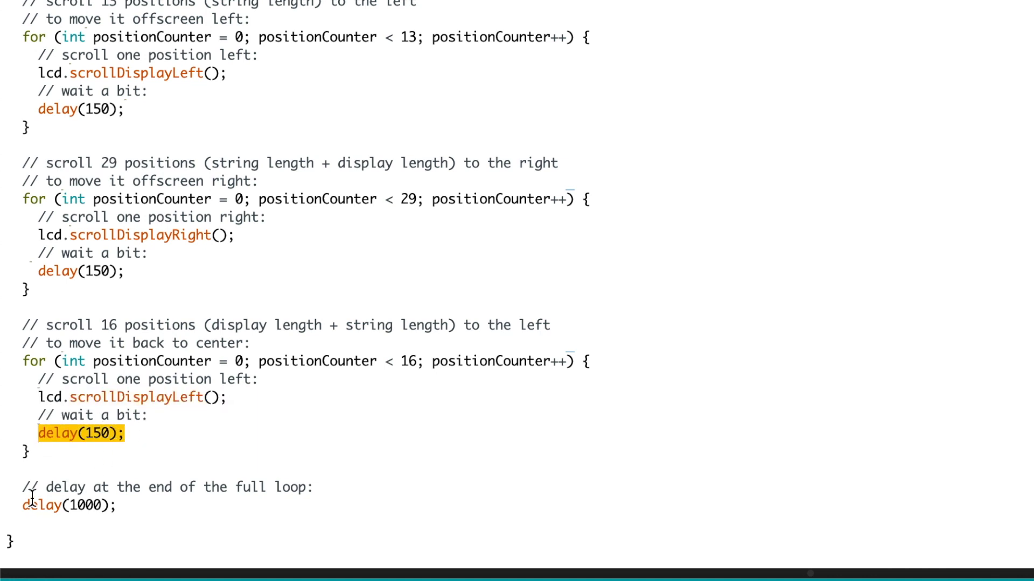
{"action": "left_click", "coordinate": [116, 505]}
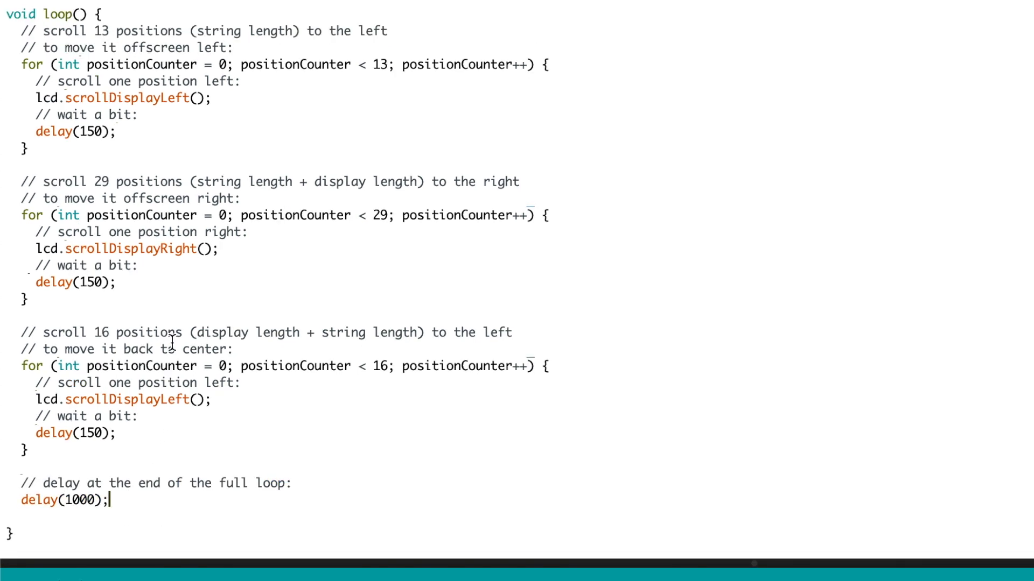
{"action": "mouse_move", "coordinate": [90, 272]}
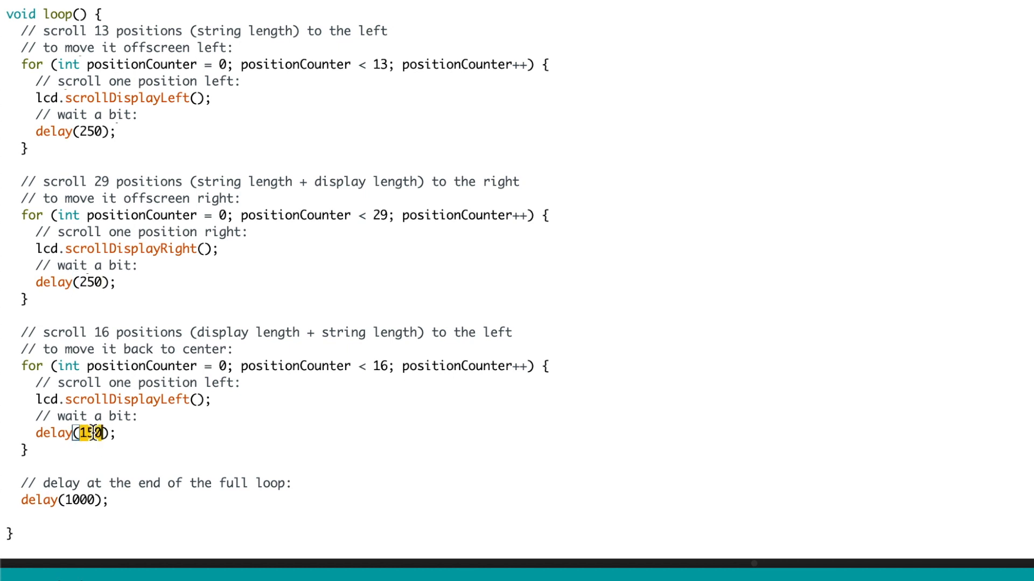
Step: Set the delay to 250 and upload the Scroll sketch to the Uno
{"action": "type", "text": "250"}
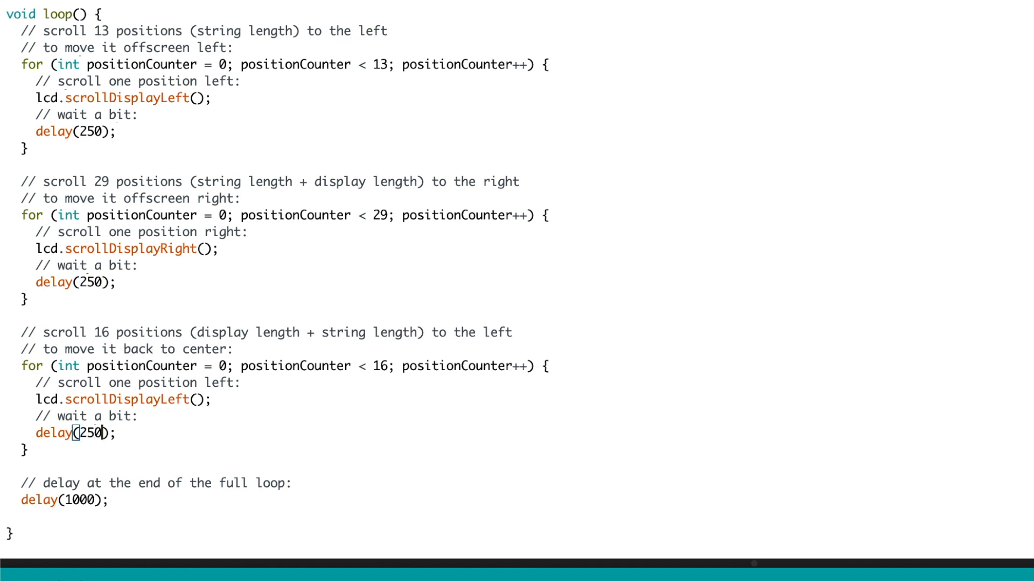
{"action": "left_click", "coordinate": [79, 39]}
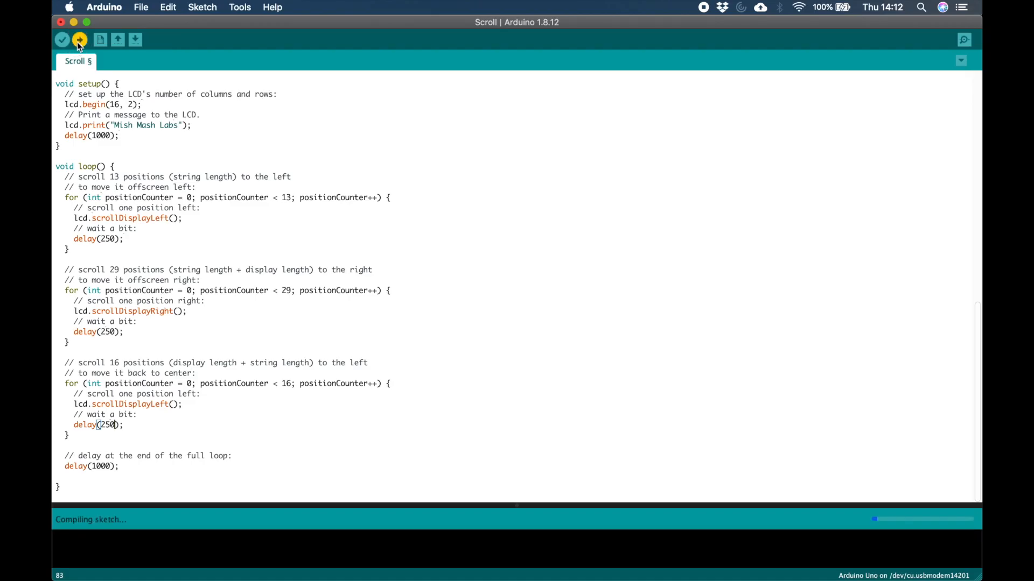
{"action": "left_click", "coordinate": [79, 39]}
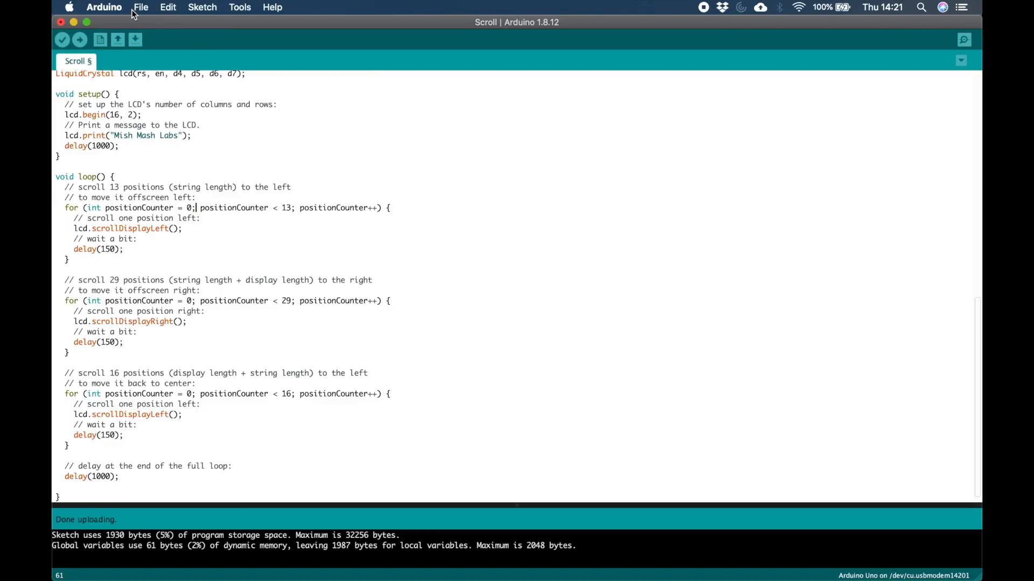
Step: Browse the example sketches again from the File menu
{"action": "left_click", "coordinate": [140, 7]}
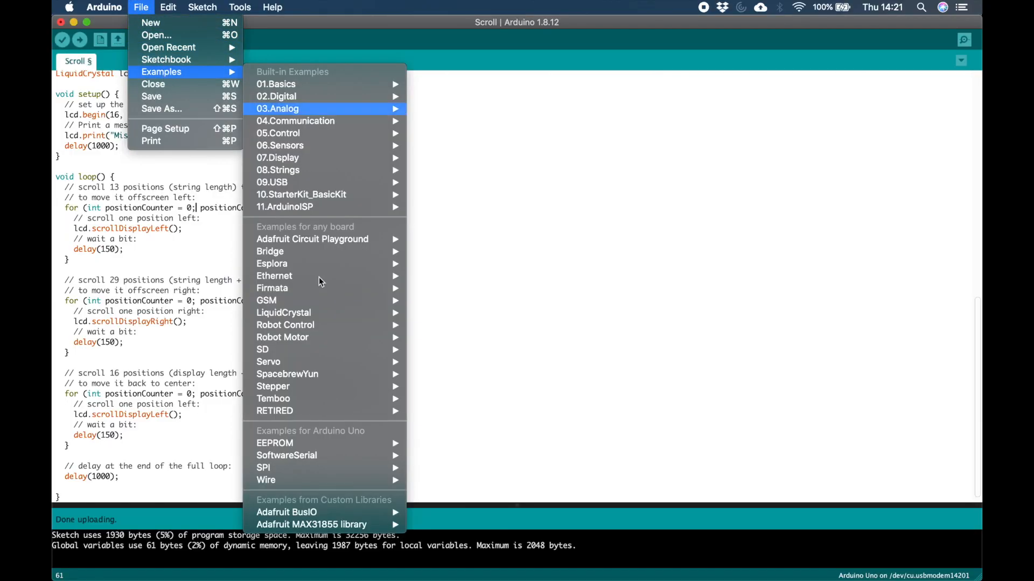
{"action": "mouse_move", "coordinate": [283, 312]}
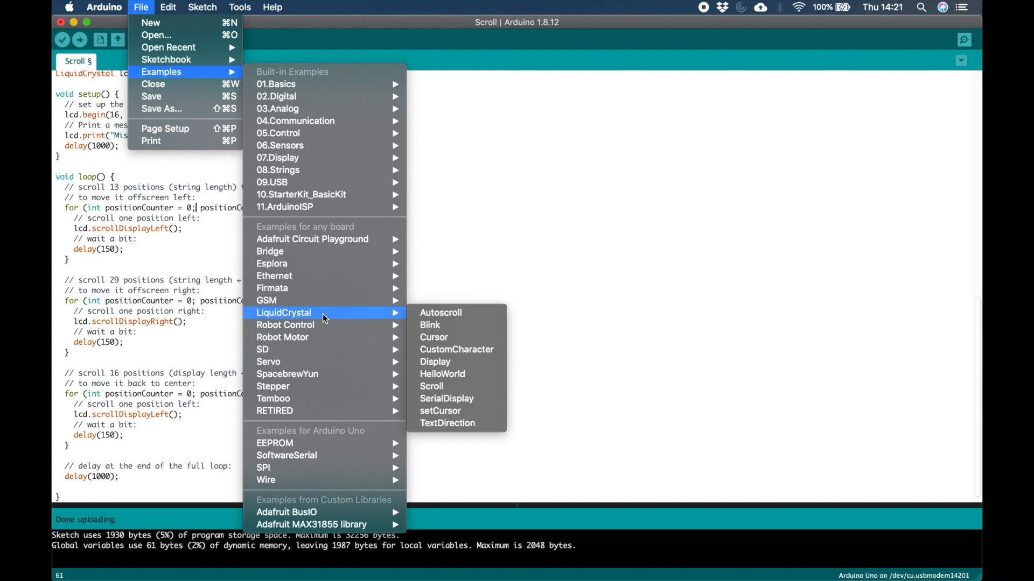
{"action": "mouse_move", "coordinate": [447, 399]}
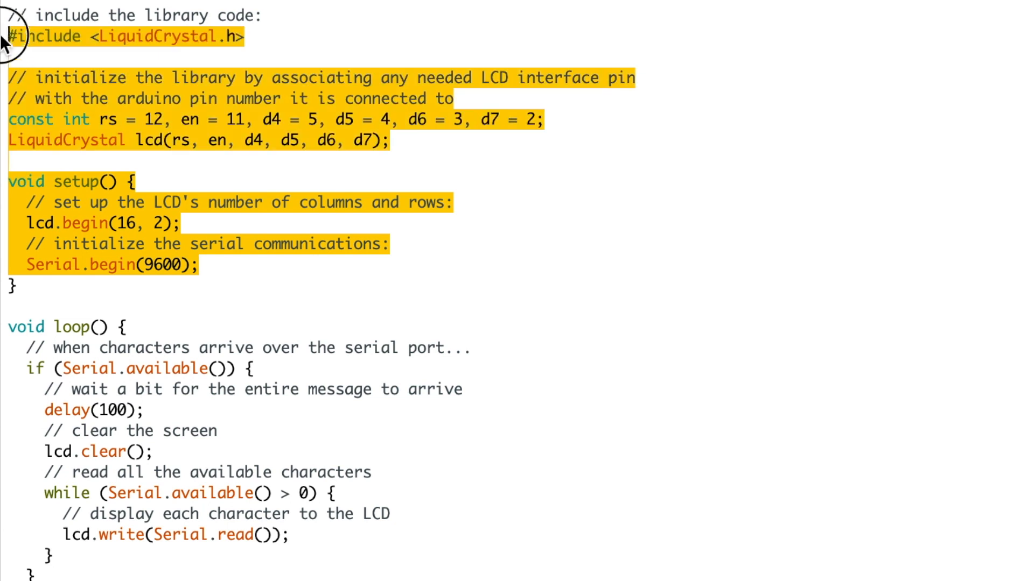
Step: Compile and upload the SerialDisplay example to the Arduino Uno
{"action": "right_click", "coordinate": [207, 265]}
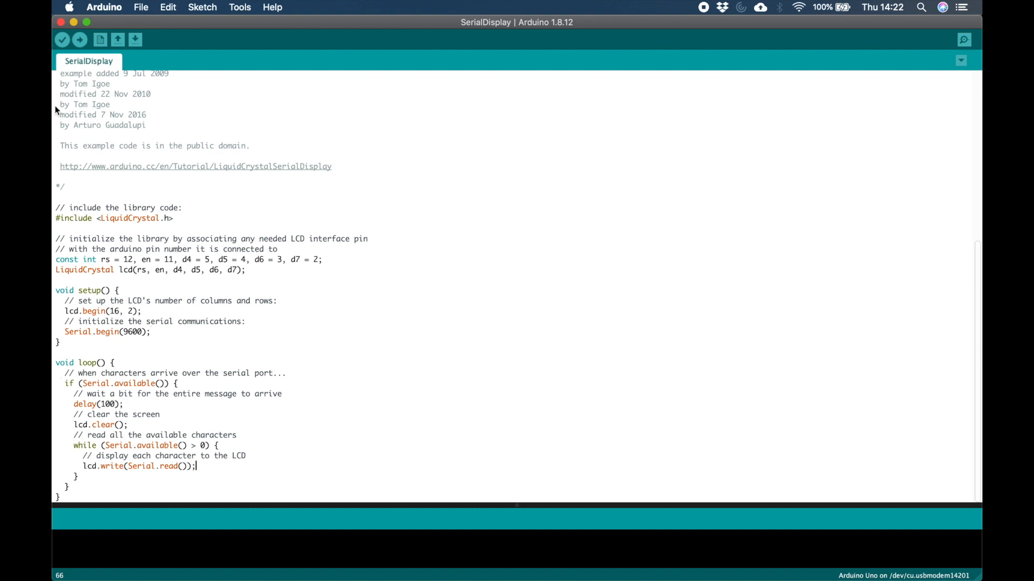
{"action": "left_click", "coordinate": [79, 41]}
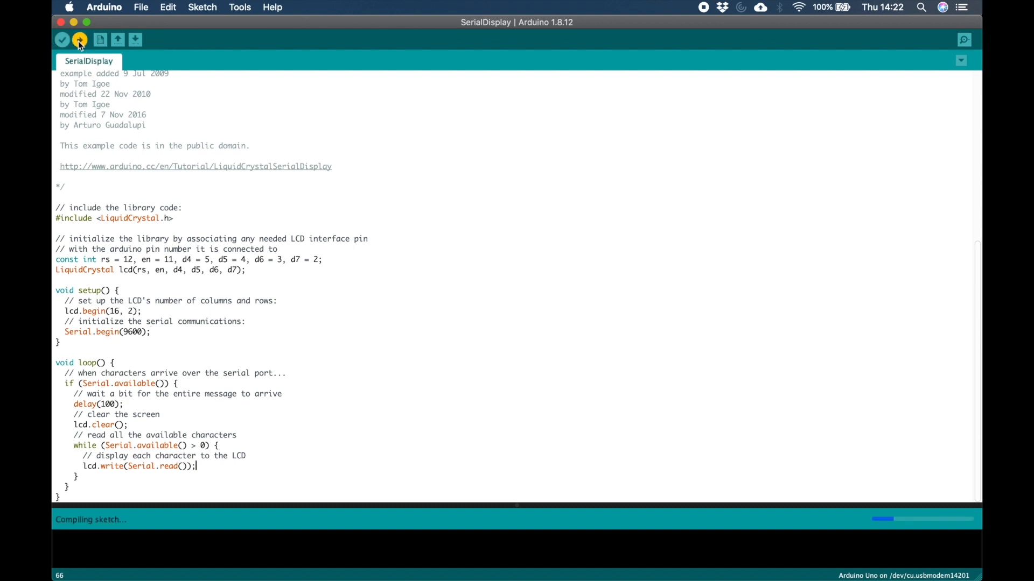
{"action": "left_click", "coordinate": [78, 40]}
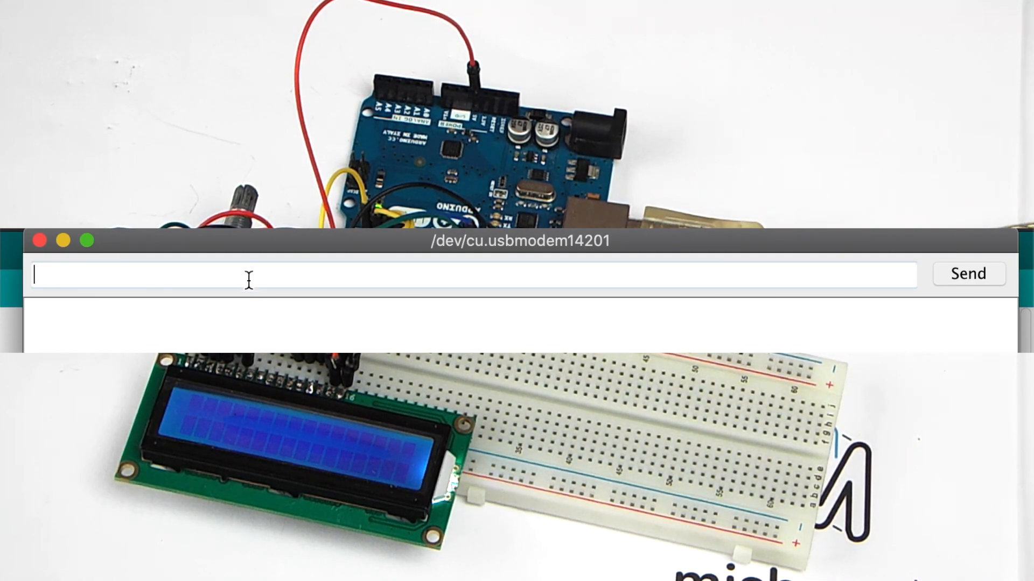
Step: Send 'Hi There' and 'How are you?' to the LCD through the Serial Monitor
{"action": "type", "text": "Hi"}
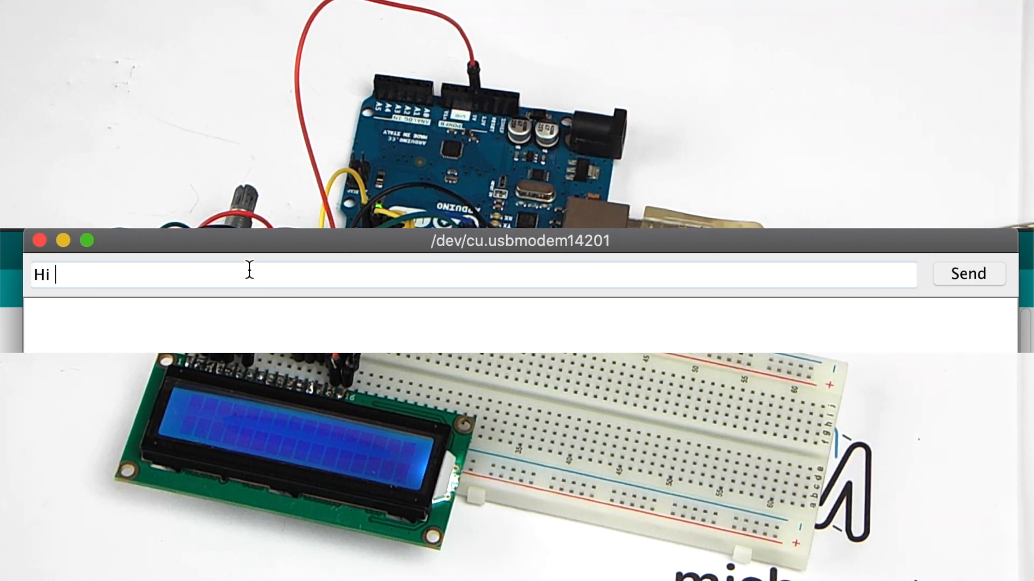
{"action": "left_click", "coordinate": [968, 274]}
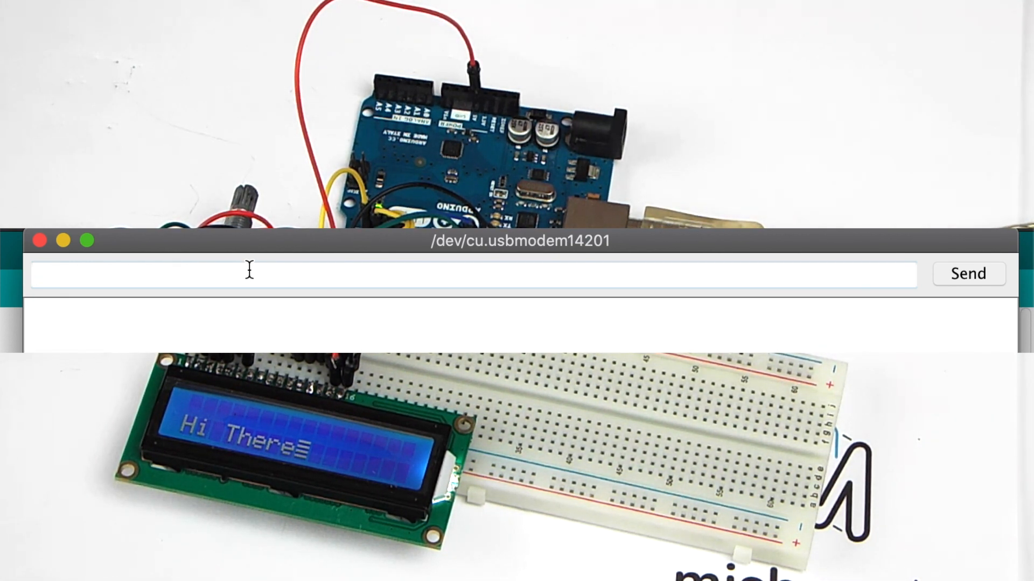
{"action": "type", "text": "H"}
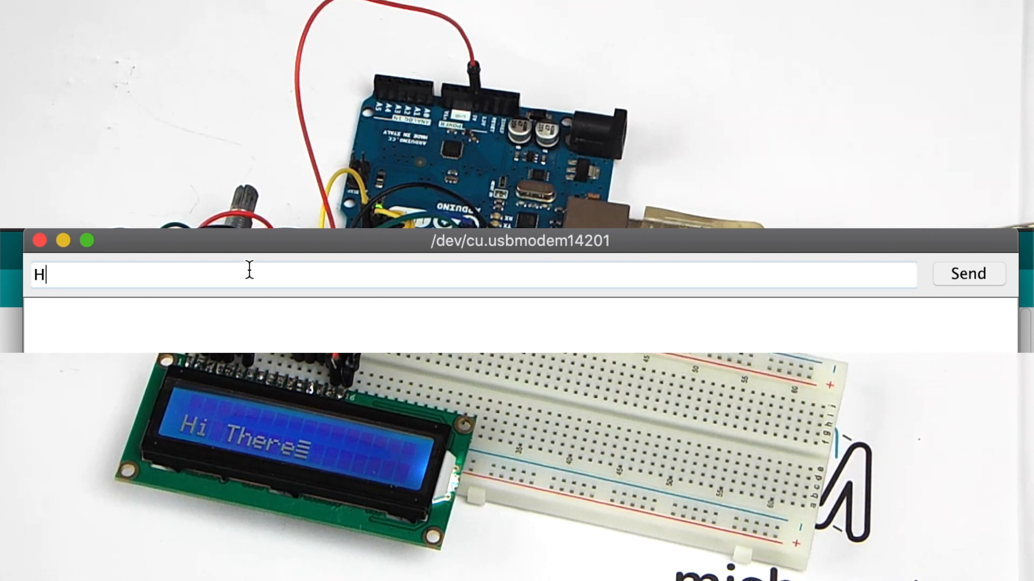
{"action": "type", "text": "ow are you"}
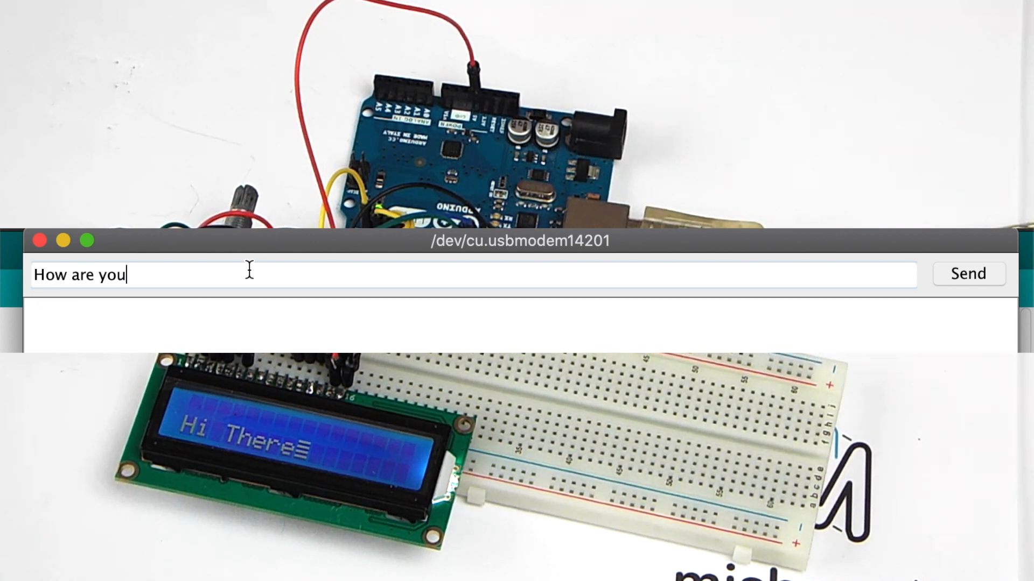
{"action": "left_click", "coordinate": [968, 273]}
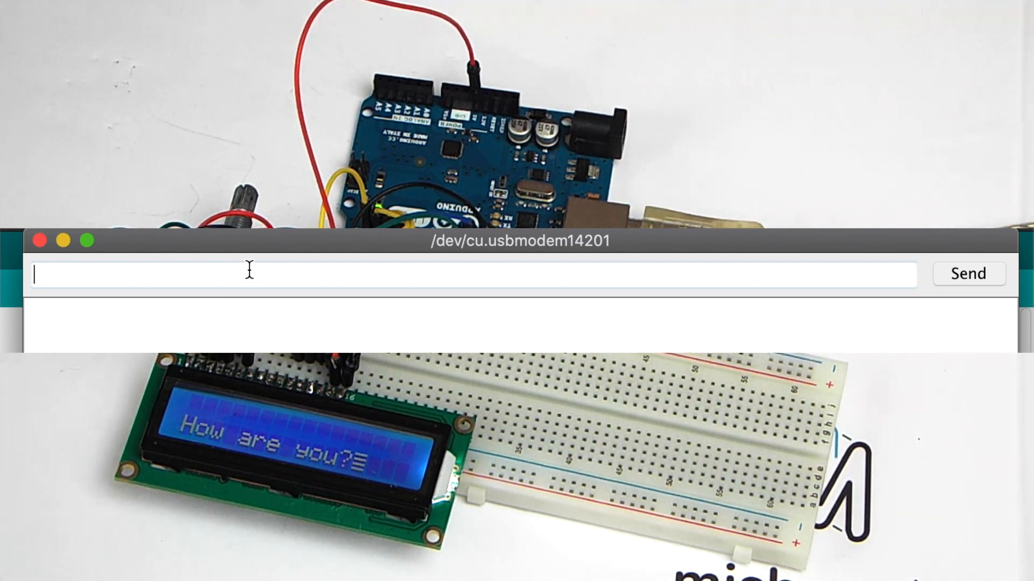
Step: Type an 'LCD Tuto' message for the LCD
{"action": "type", "text": "L"}
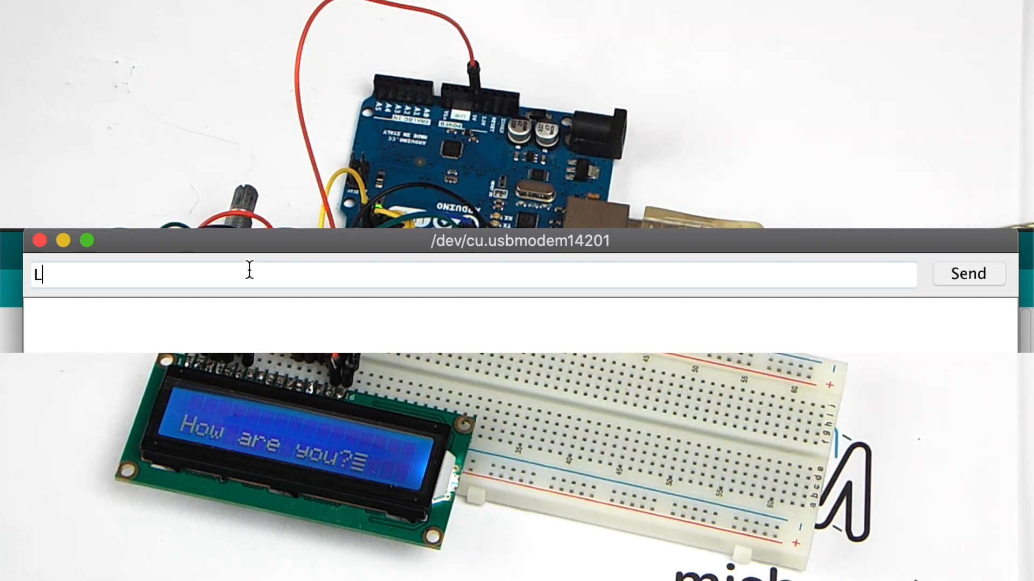
{"action": "type", "text": "CD Tuto"}
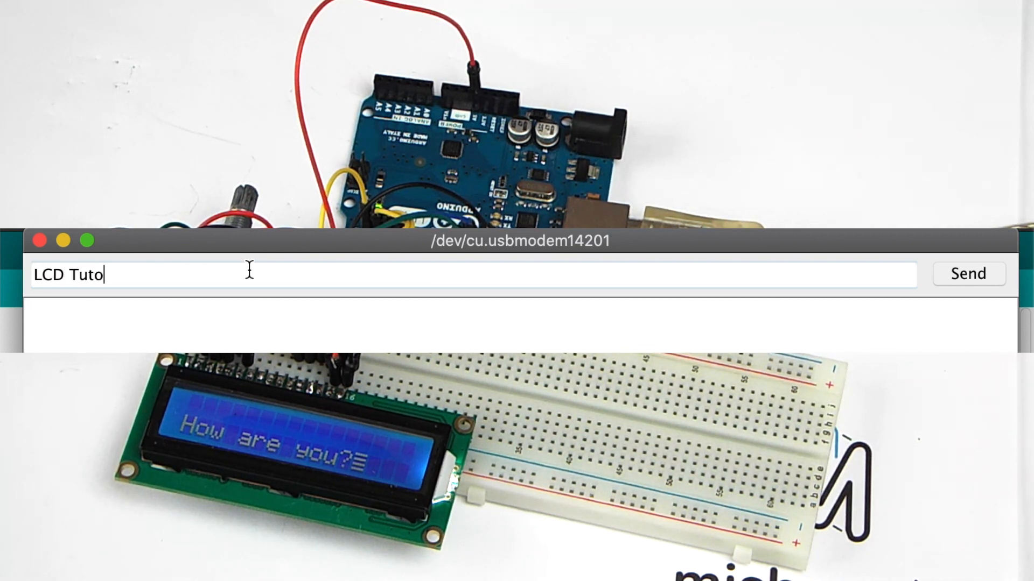
{"action": "left_click", "coordinate": [141, 7]}
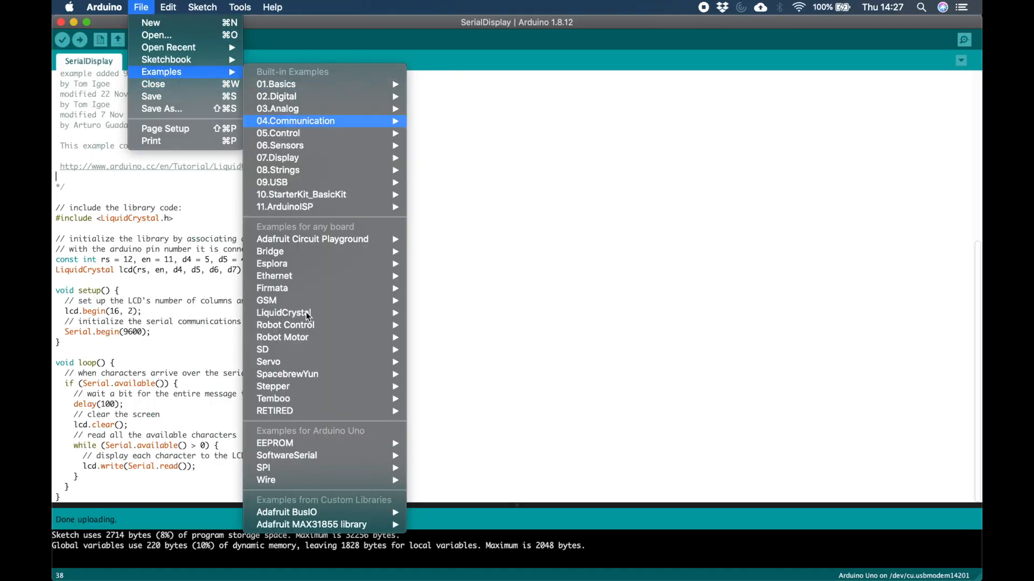
{"action": "mouse_move", "coordinate": [283, 312]}
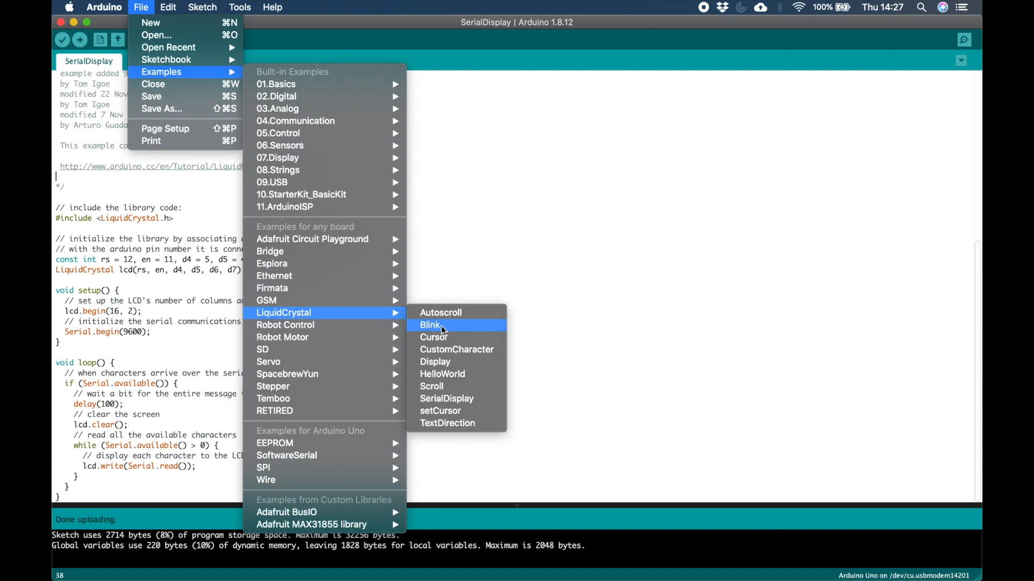
{"action": "mouse_move", "coordinate": [452, 423]}
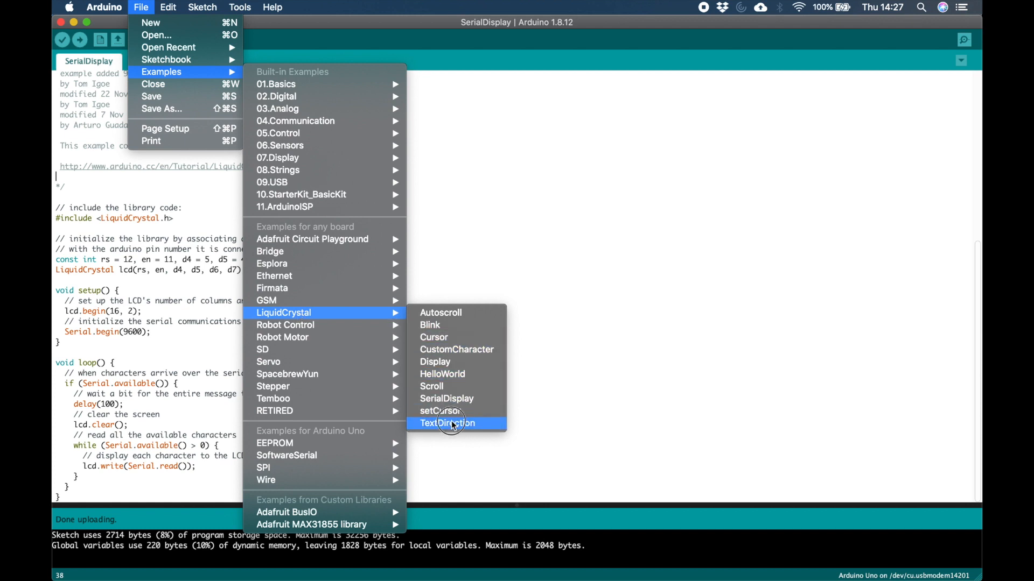
Step: Open the TextDirection example and view its setup and direction-reversal code
{"action": "left_click", "coordinate": [446, 423]}
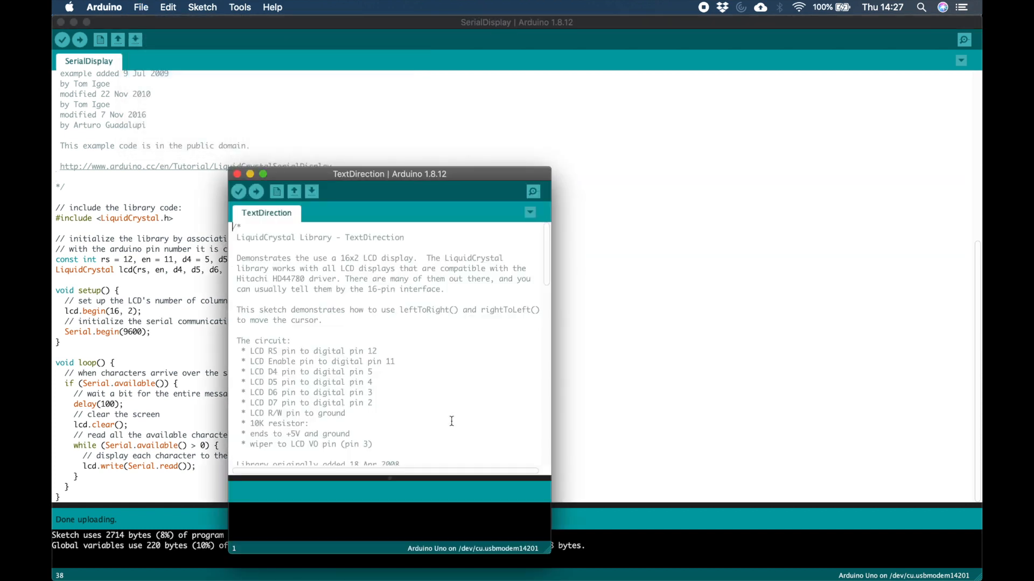
{"action": "scroll", "scroll_direction": "down", "scroll_amount": 3}
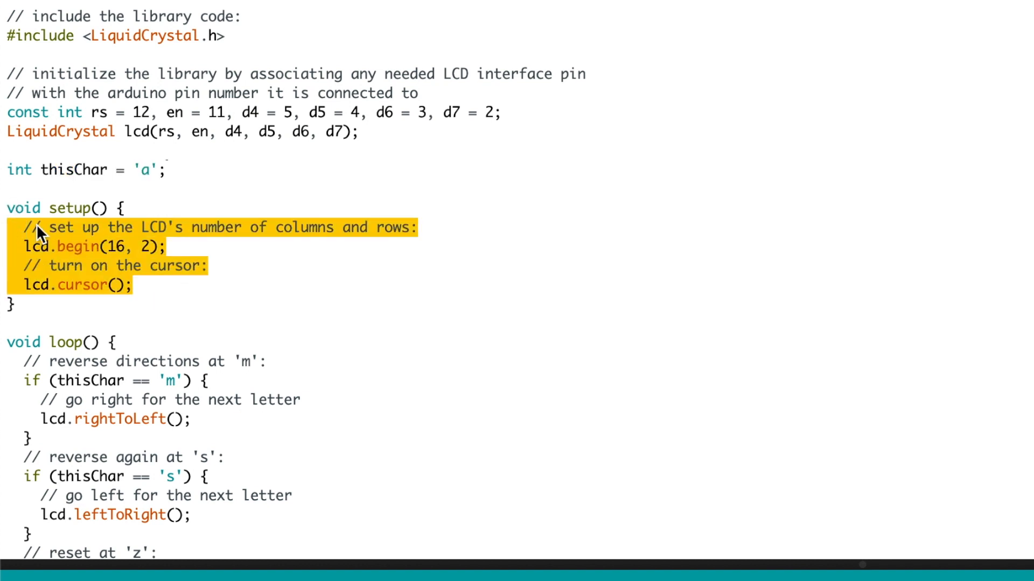
Step: Scroll to the rest of the TextDirection loop: home at 'z', write, delay
{"action": "scroll", "scroll_direction": "down", "scroll_amount": 3}
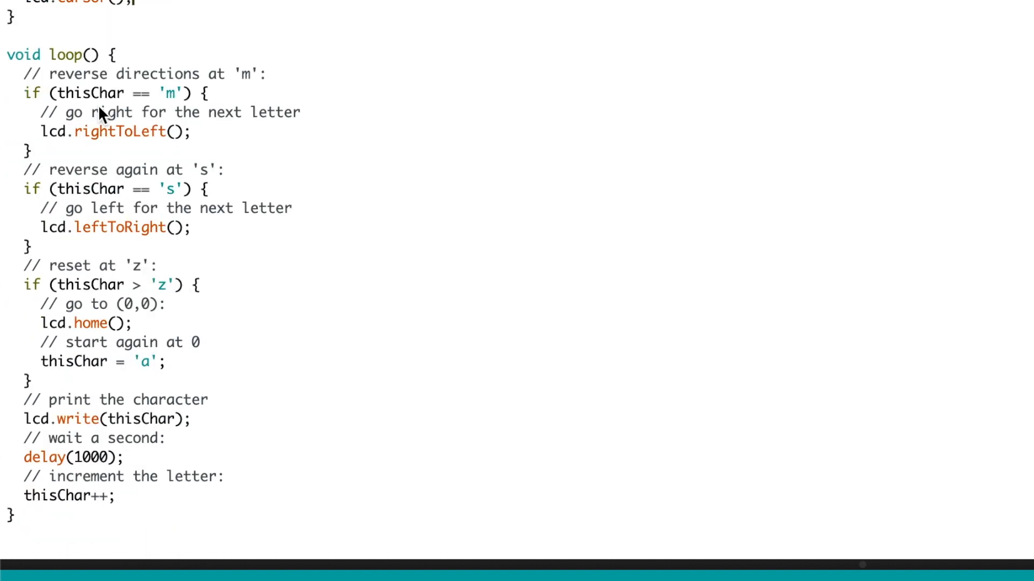
{"action": "mouse_move", "coordinate": [26, 82]}
{"action": "type", "text": "o"}
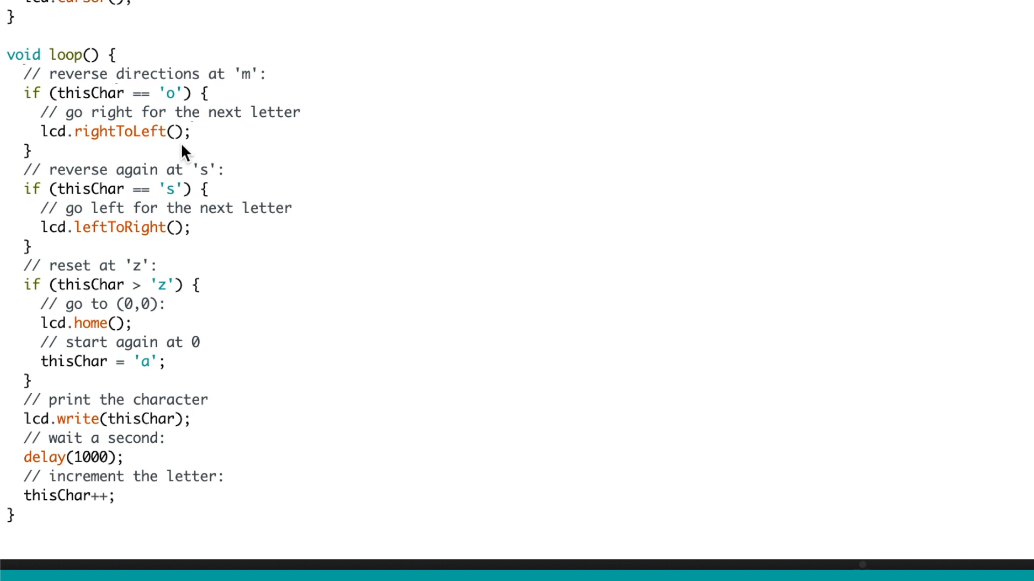
{"action": "mouse_move", "coordinate": [29, 178]}
{"action": "type", "text": "/"}
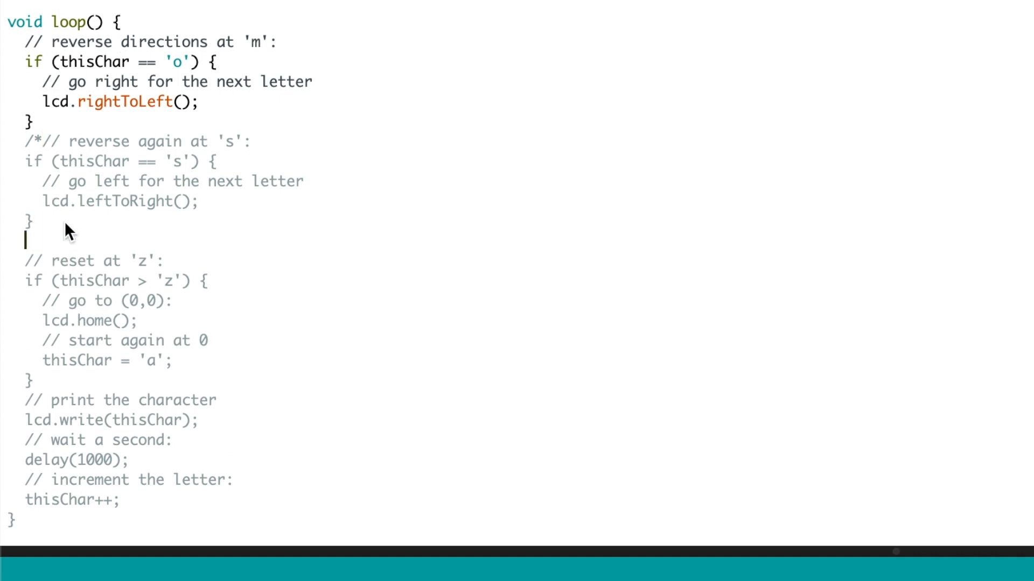
Step: Close the 'reverse again at s' comment block with */ and select the LCD write line
{"action": "type", "text": "*/"}
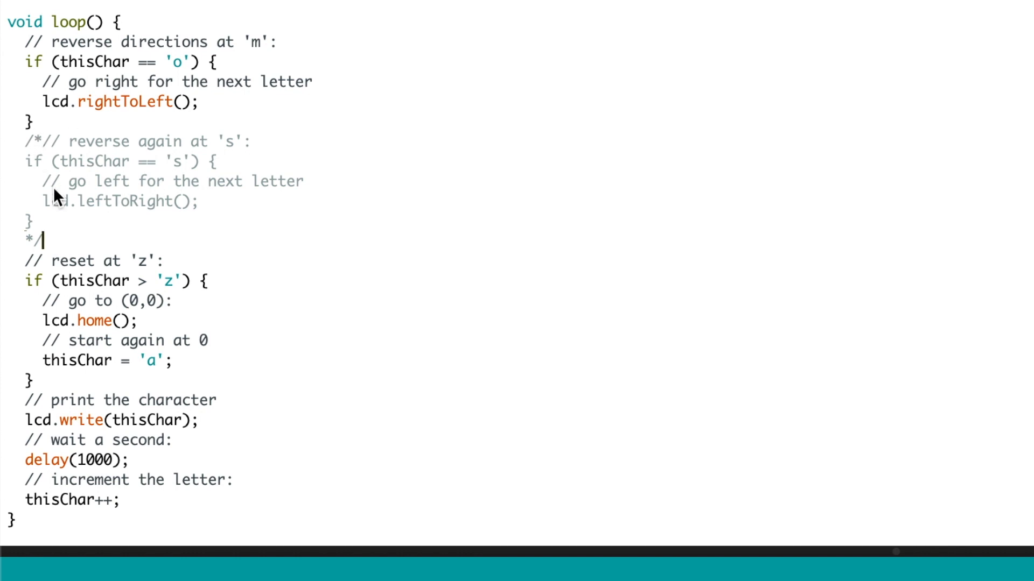
{"action": "mouse_move", "coordinate": [52, 243]}
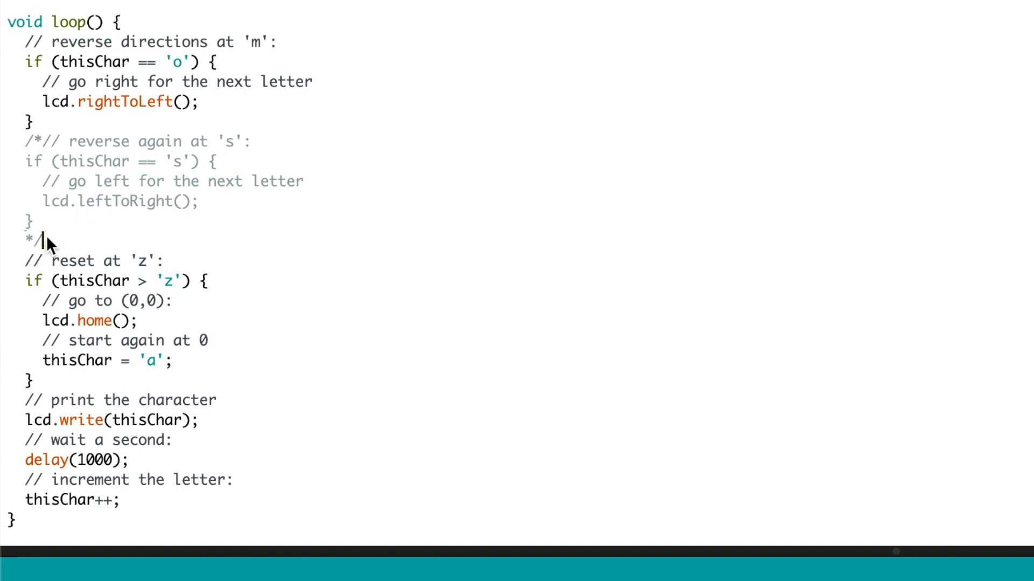
{"action": "mouse_move", "coordinate": [201, 155]}
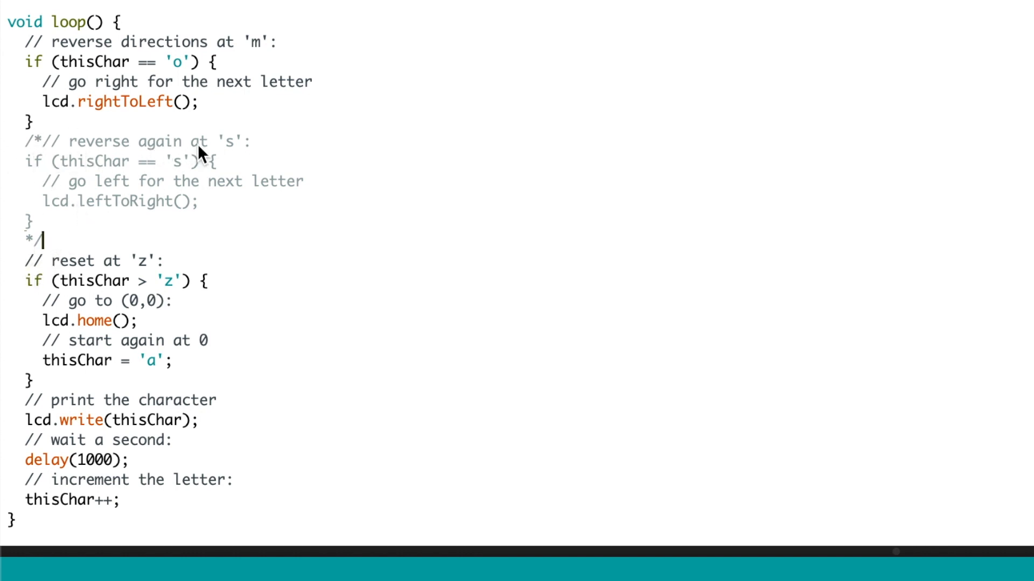
{"action": "mouse_move", "coordinate": [132, 181]}
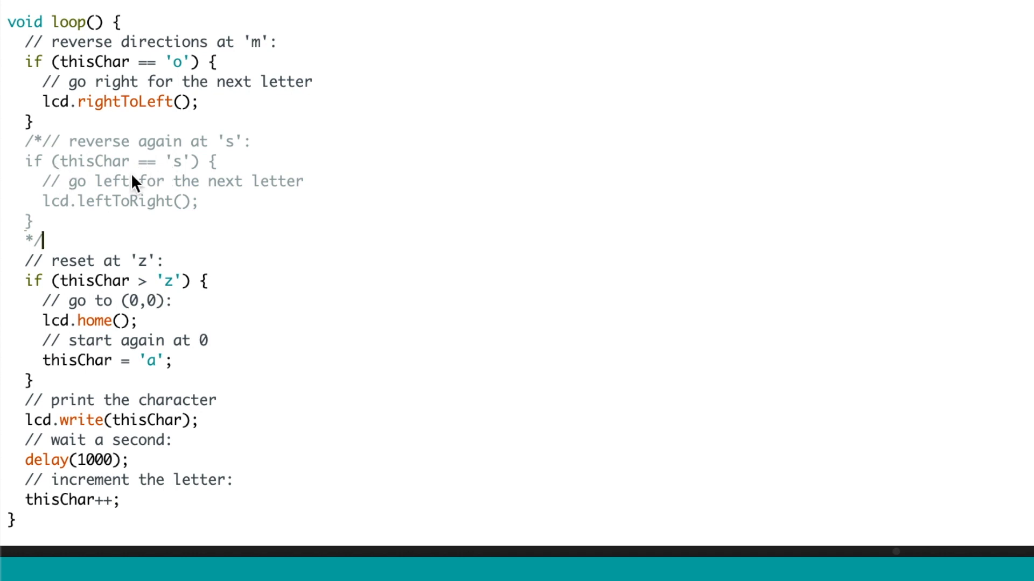
{"action": "mouse_move", "coordinate": [137, 217]}
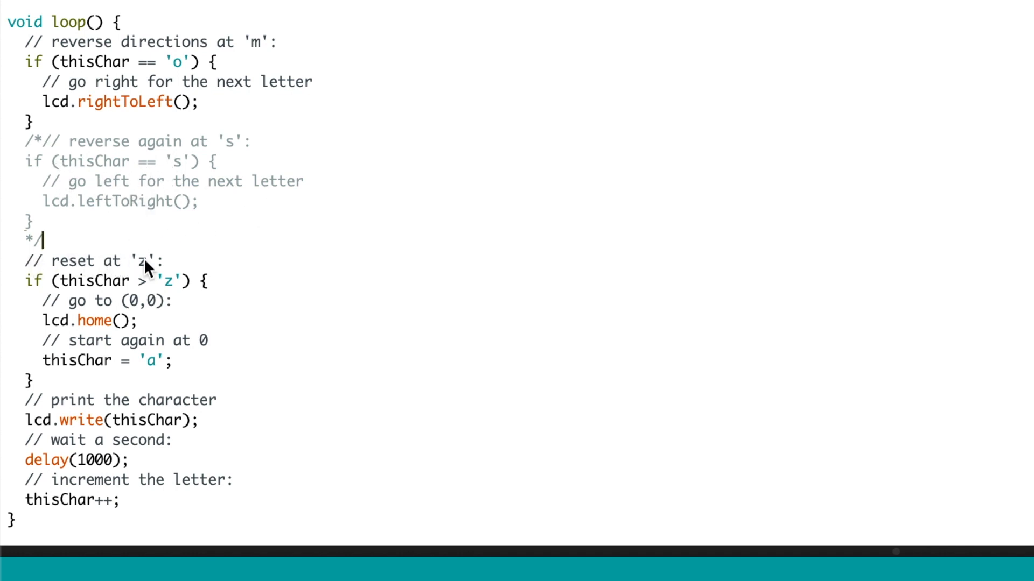
{"action": "mouse_move", "coordinate": [129, 326]}
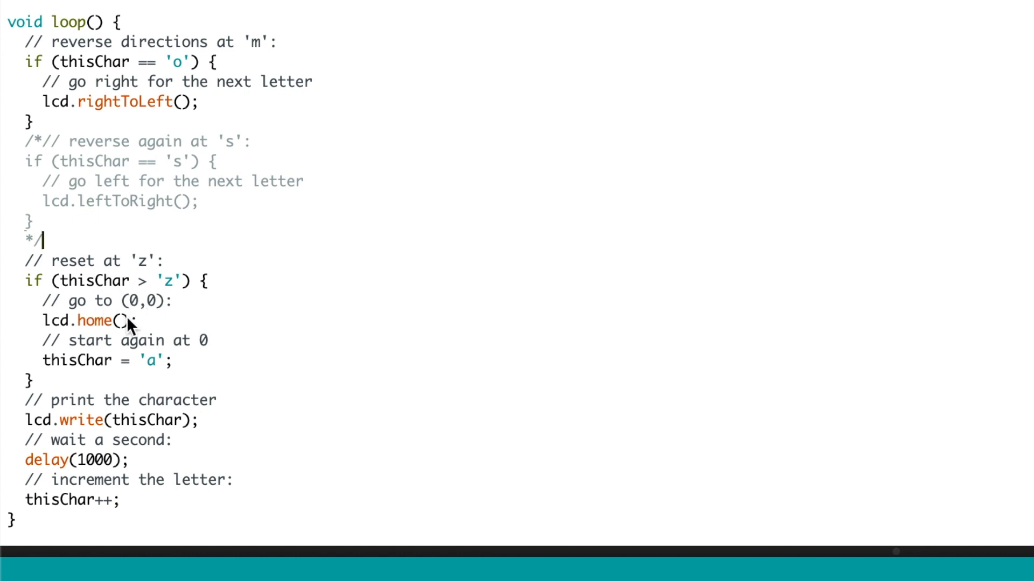
{"action": "mouse_move", "coordinate": [181, 373]}
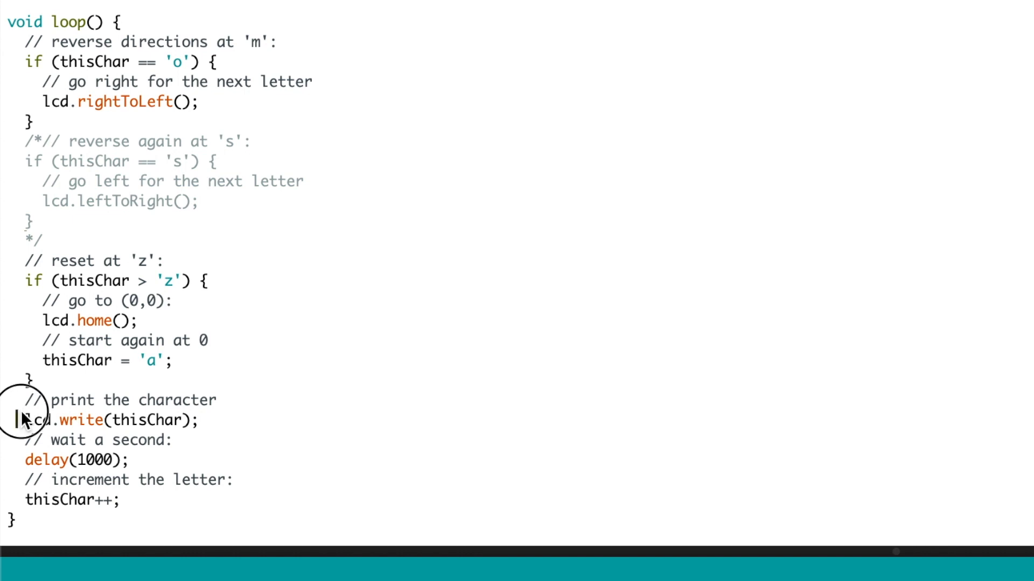
{"action": "triple_click", "coordinate": [109, 421]}
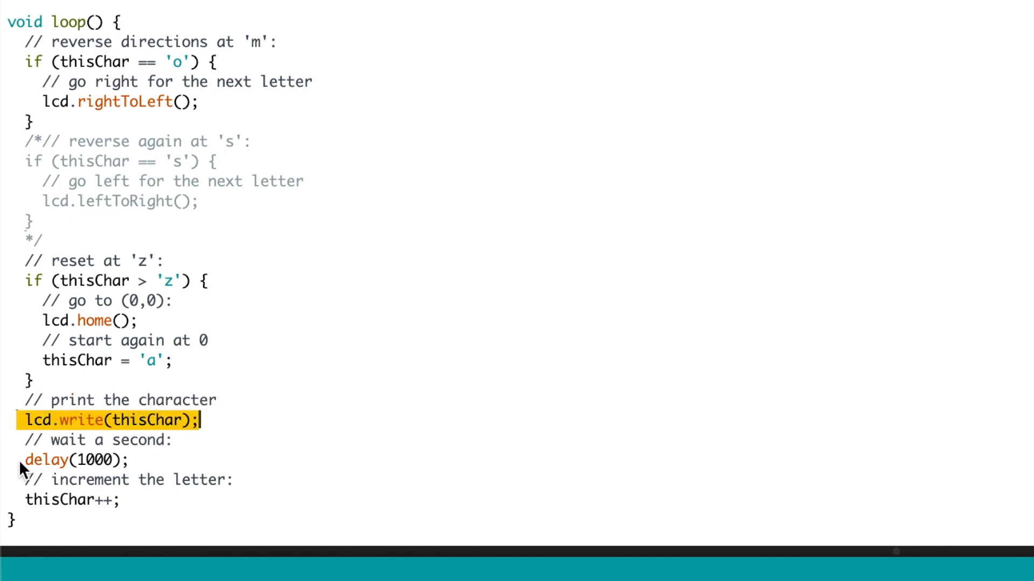